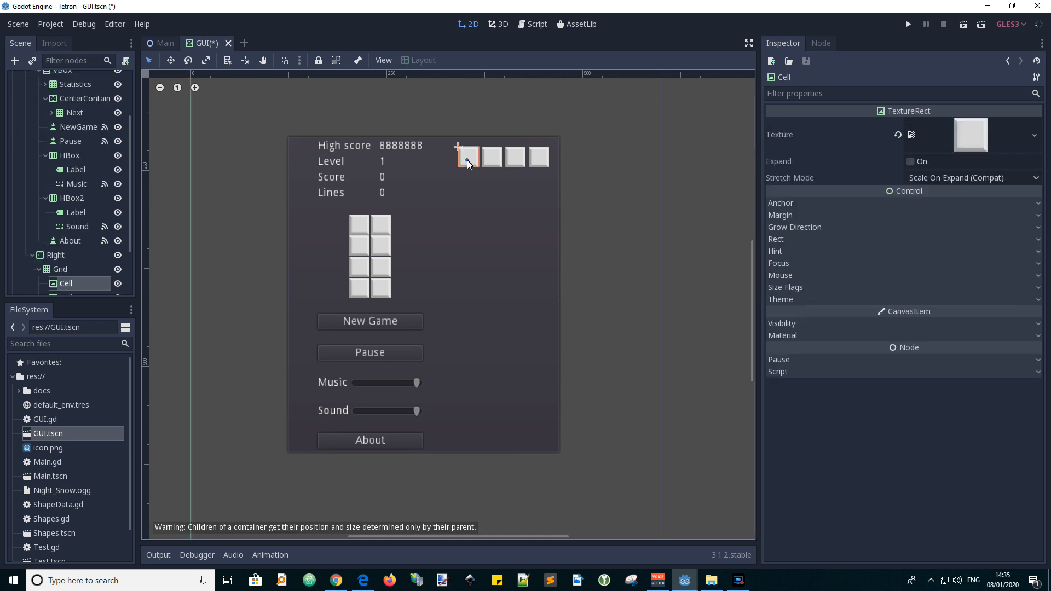
On the Grid node, enable the horizontal and vertical separation custom constants and set both to 1
left_click(60, 269)
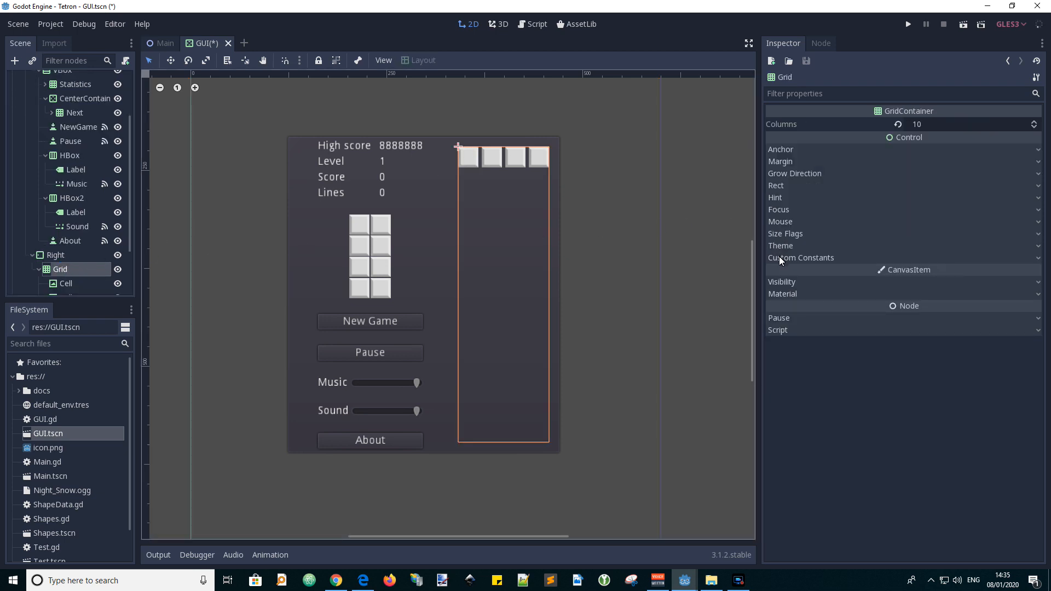
left_click(800, 257)
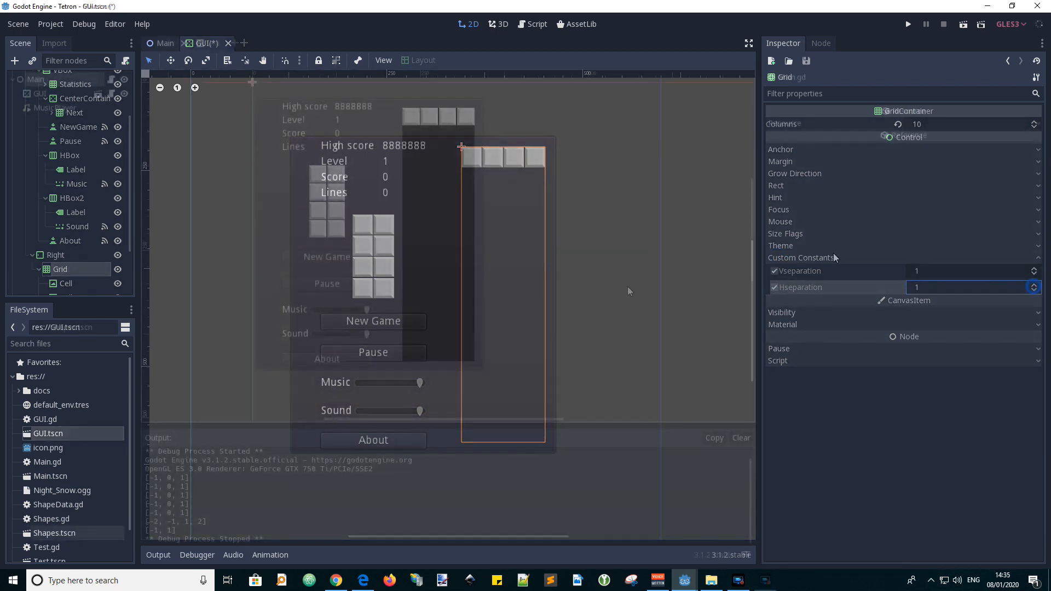
left_click(164, 43)
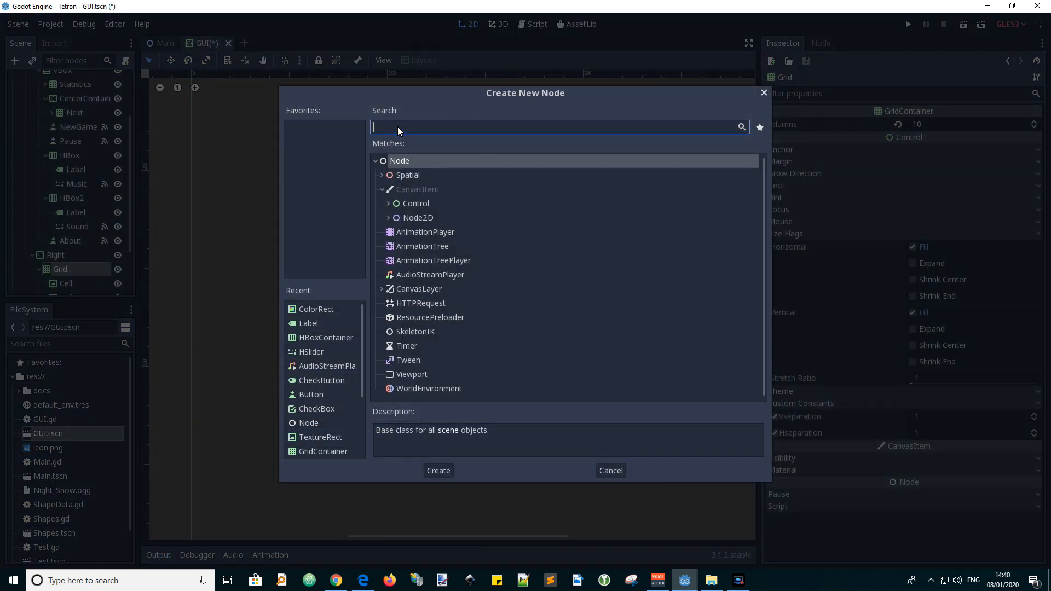
Add a ColorRect under Right, behind the Grid, and set its colour to black
type("colo")
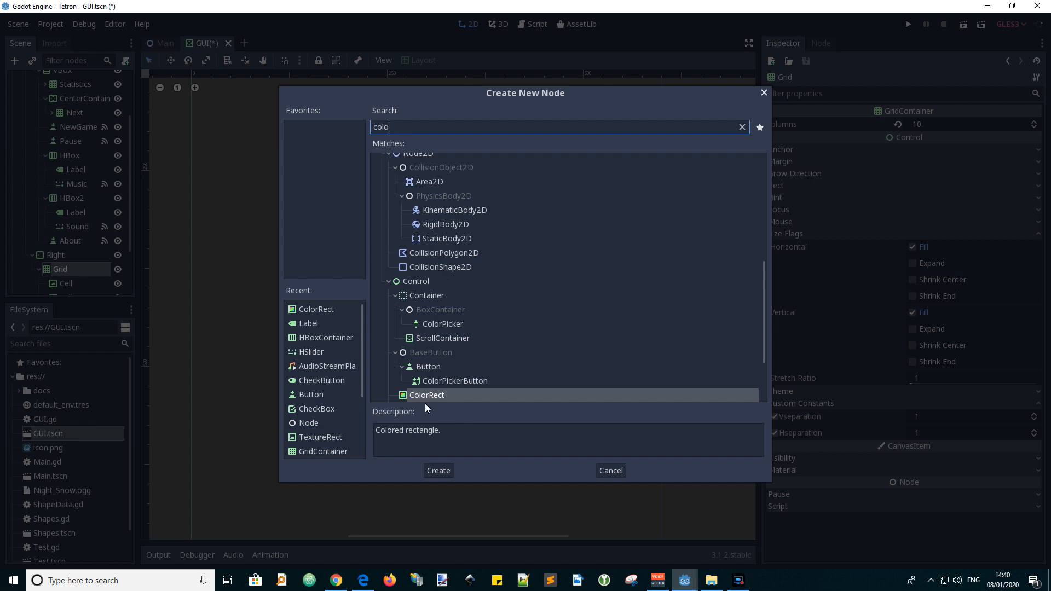
left_click(437, 469)
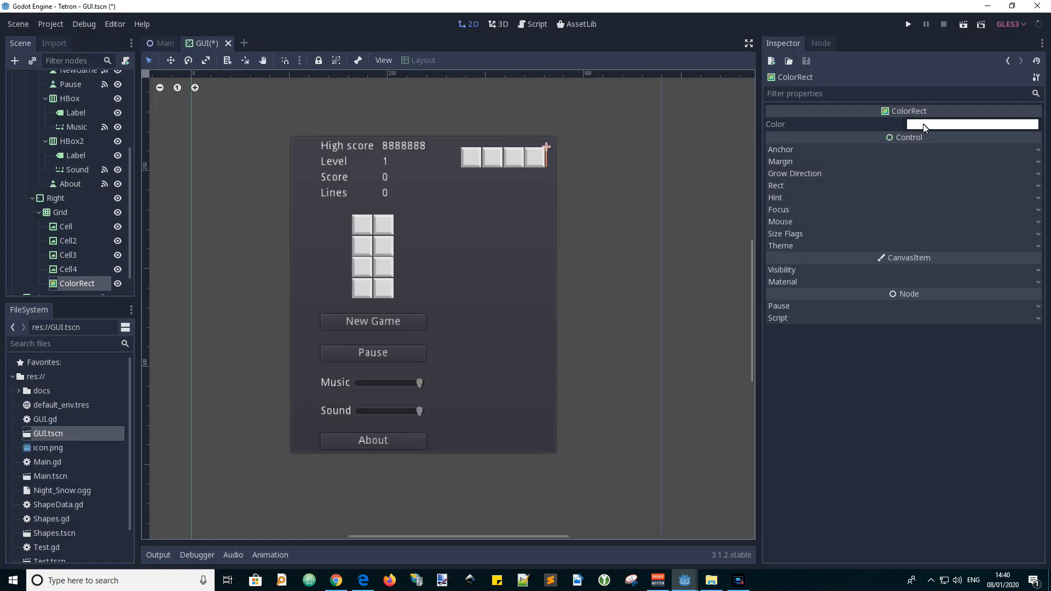
left_click(973, 124)
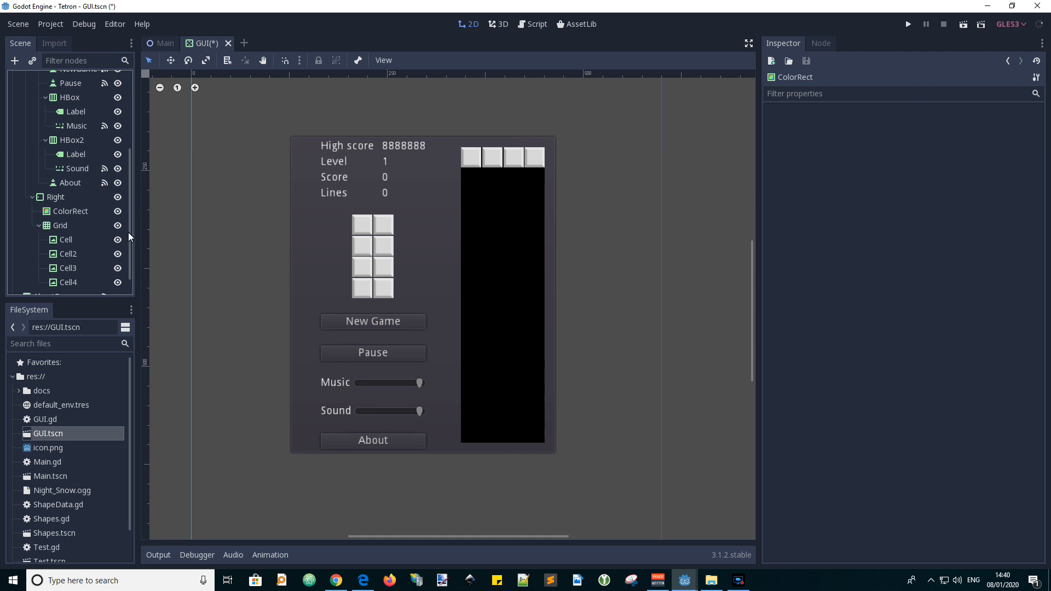
mouse_move(592, 259)
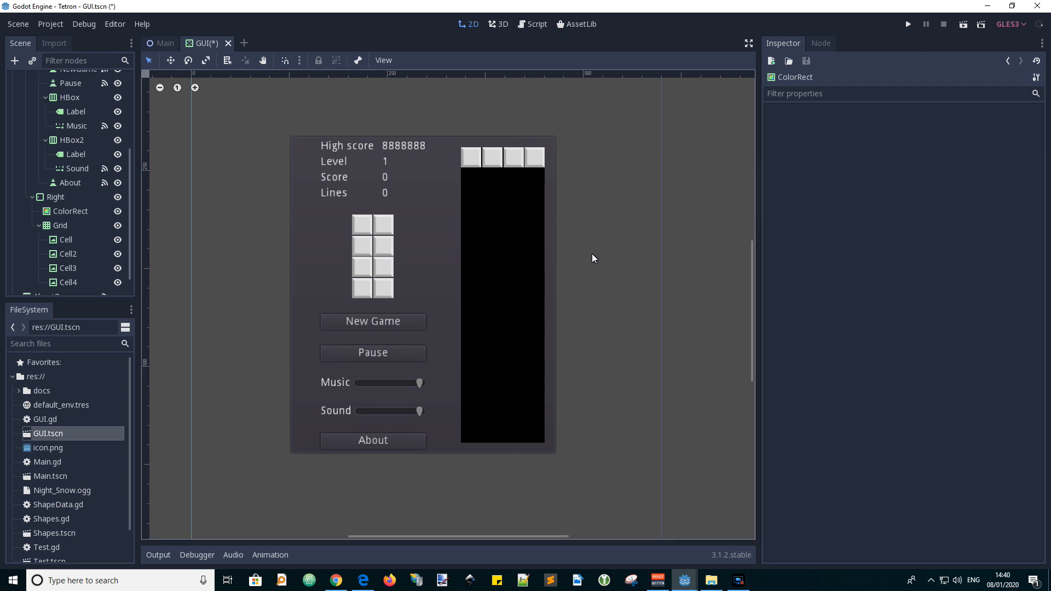
mouse_move(422, 236)
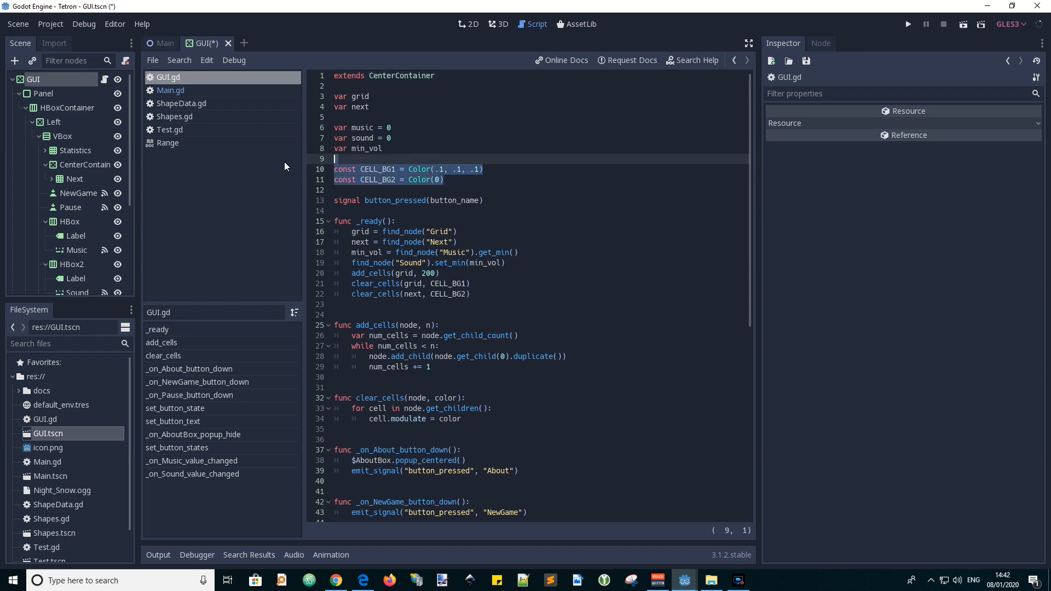
mouse_move(282, 165)
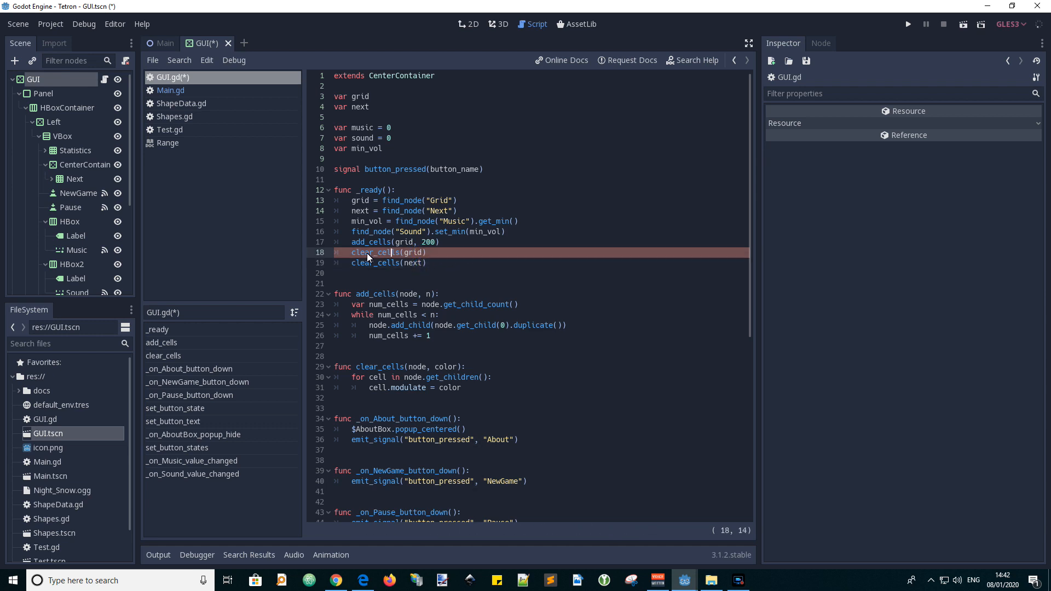
Remove the colour argument from clear_cells calls and definition, and make cells modulate to Color(0)
double_click(374, 252)
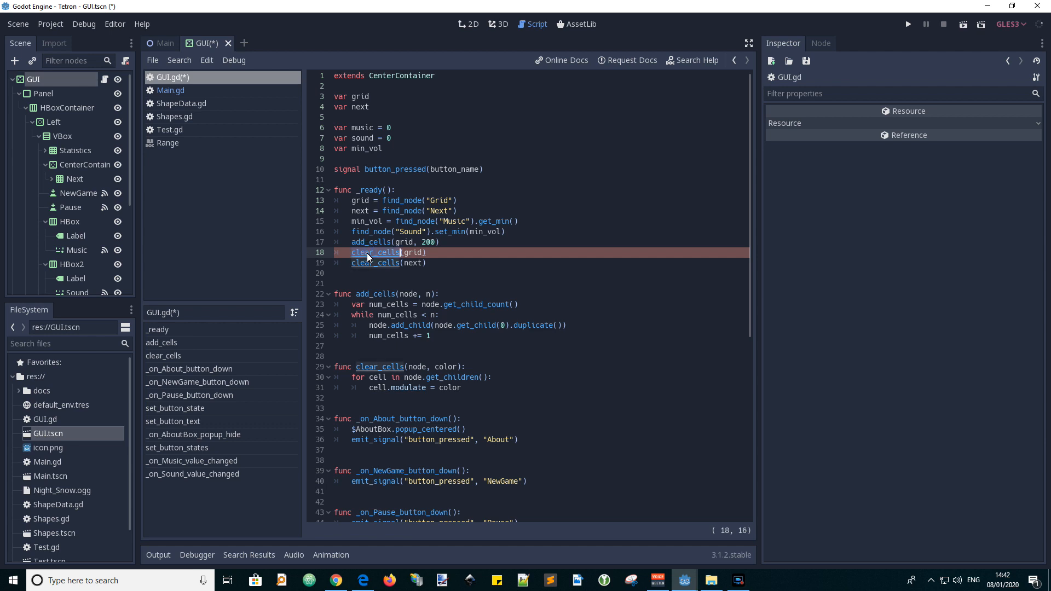
key("ctrl+f")
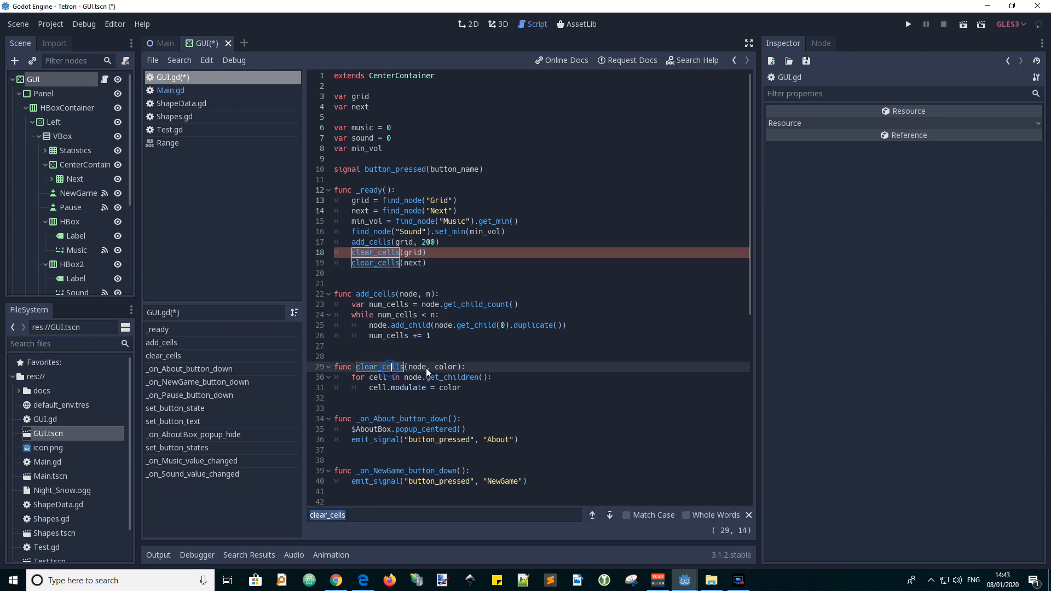
double_click(446, 367)
type("C")
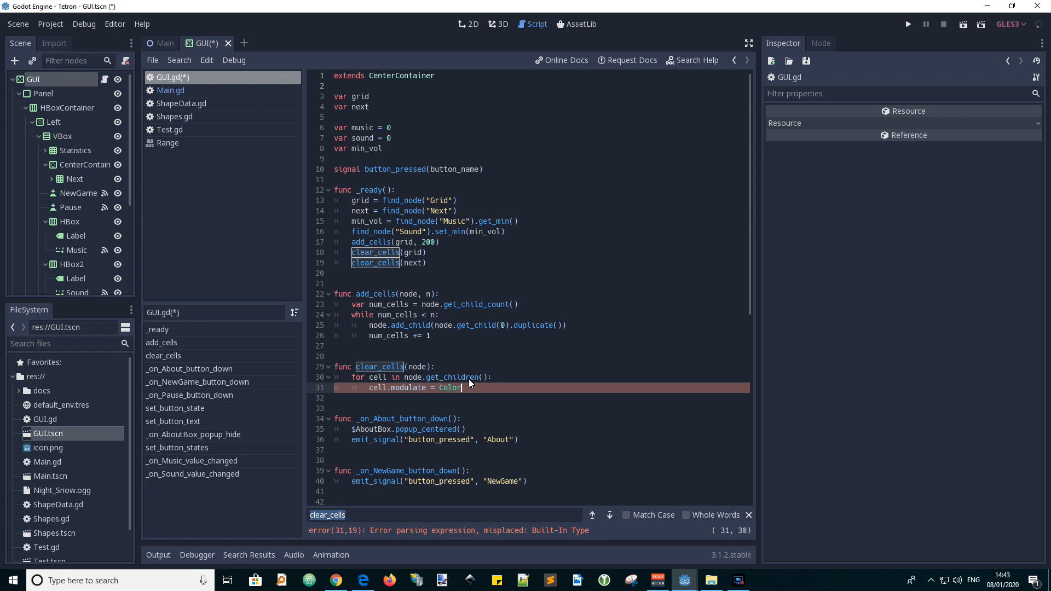
type("(0")
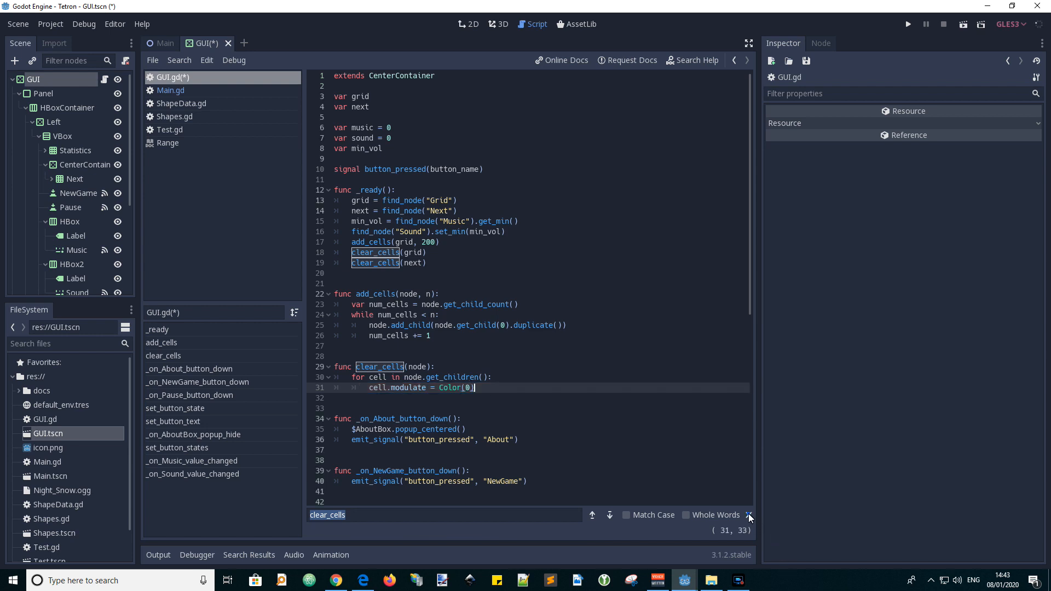
left_click(908, 24)
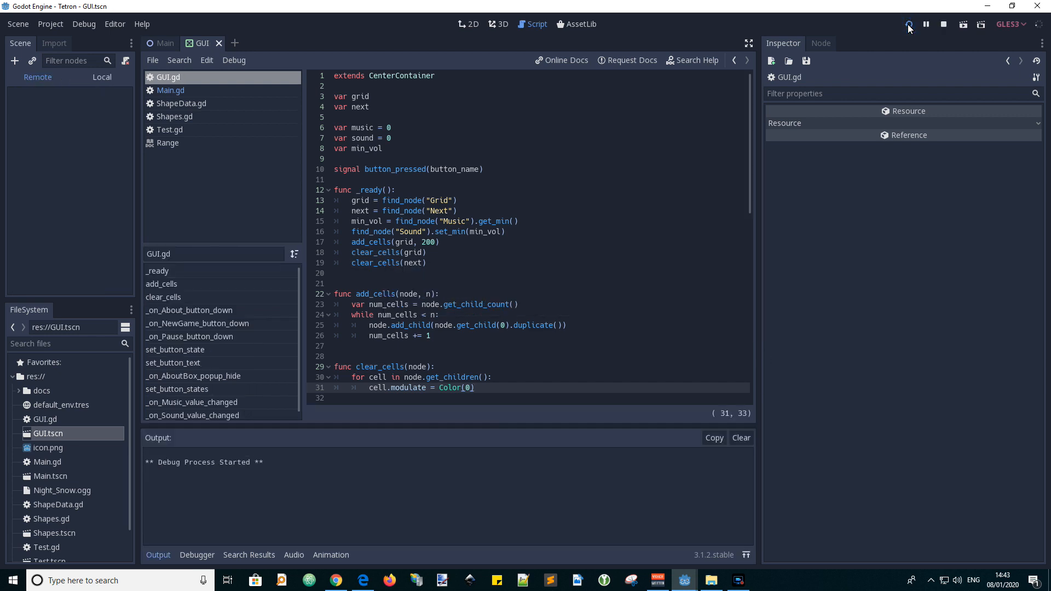
Test-run the game, then expand the GUI node's Rect section in the Inspector
left_click(908, 25)
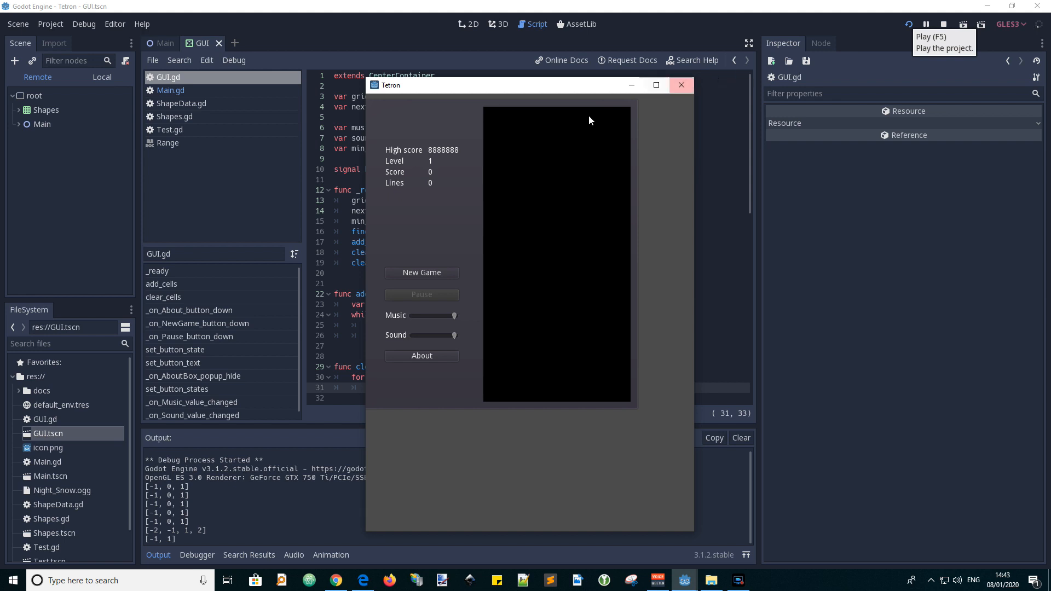
mouse_move(567, 175)
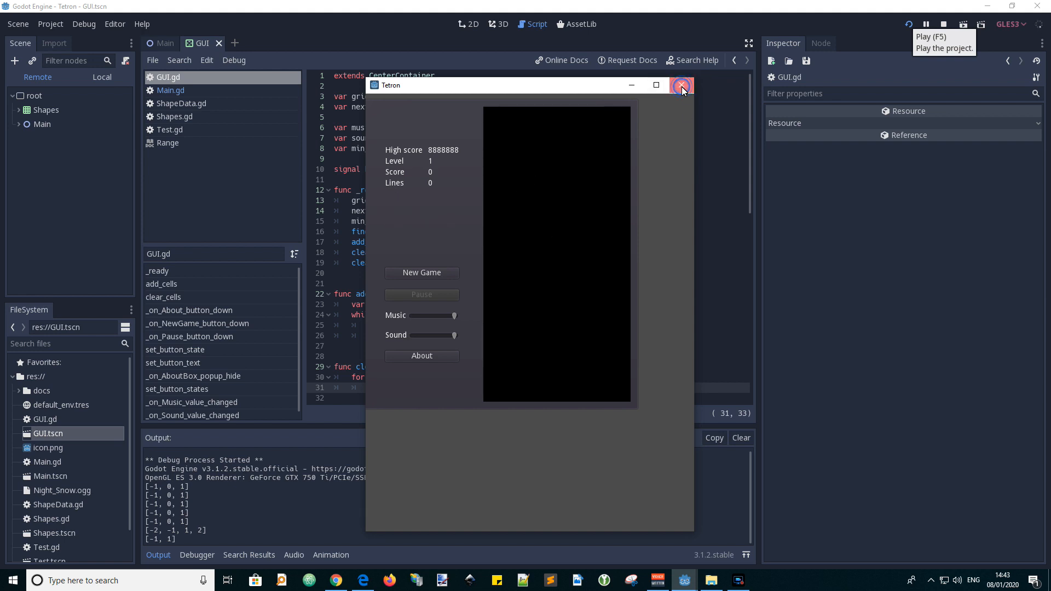
left_click(681, 85)
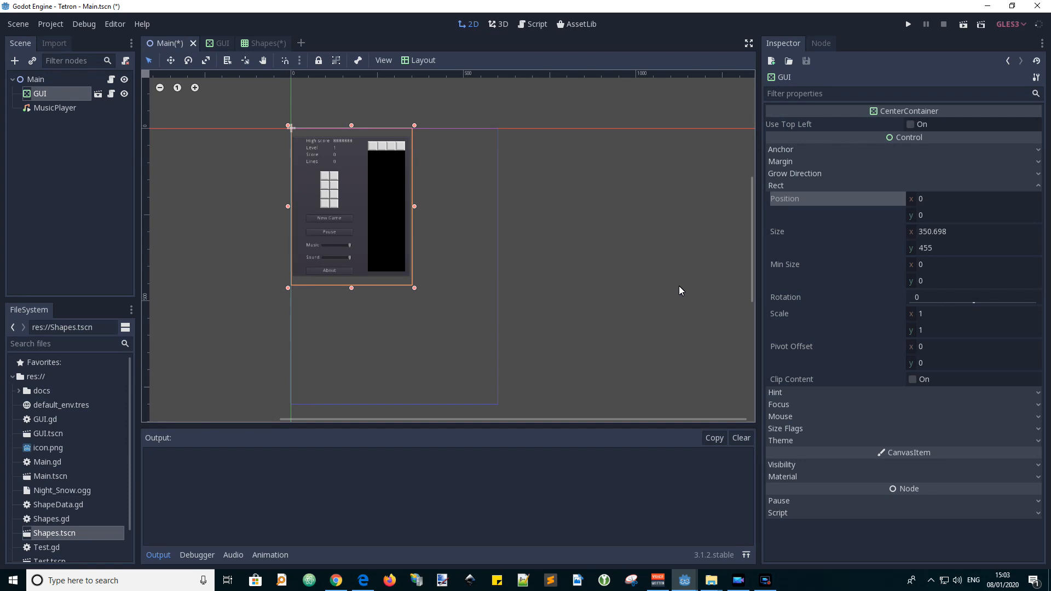
Change the Main node's type to CenterContainer and apply the Full Rect layout preset
left_click(36, 79)
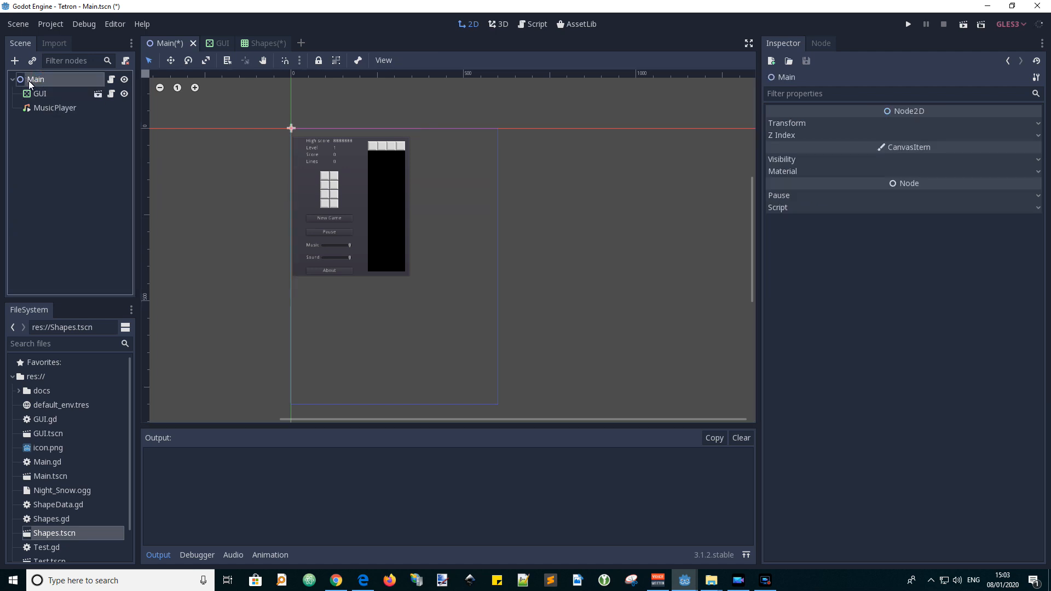
right_click(36, 79)
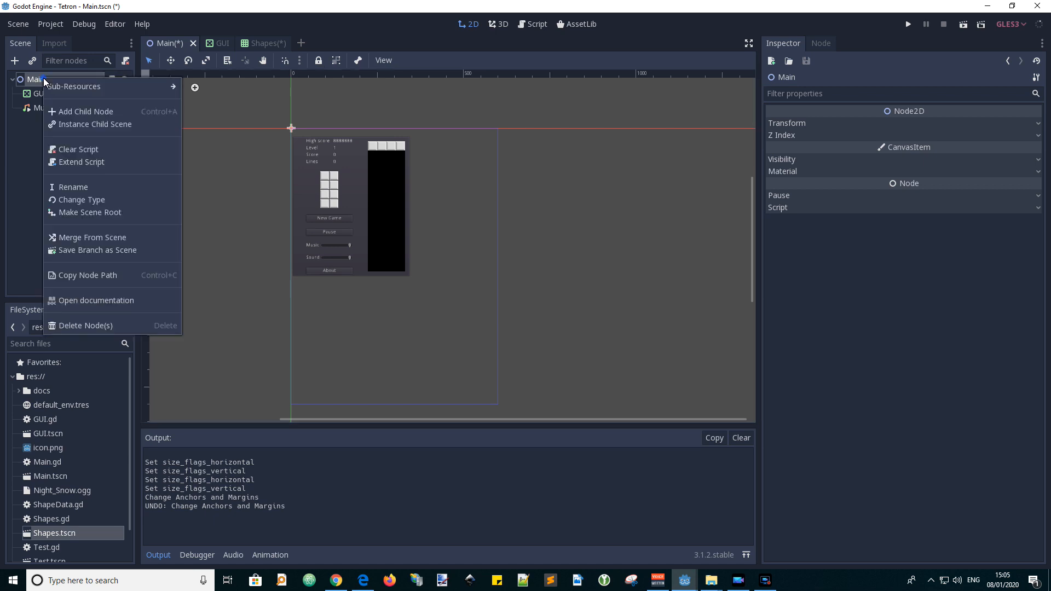
mouse_move(81, 200)
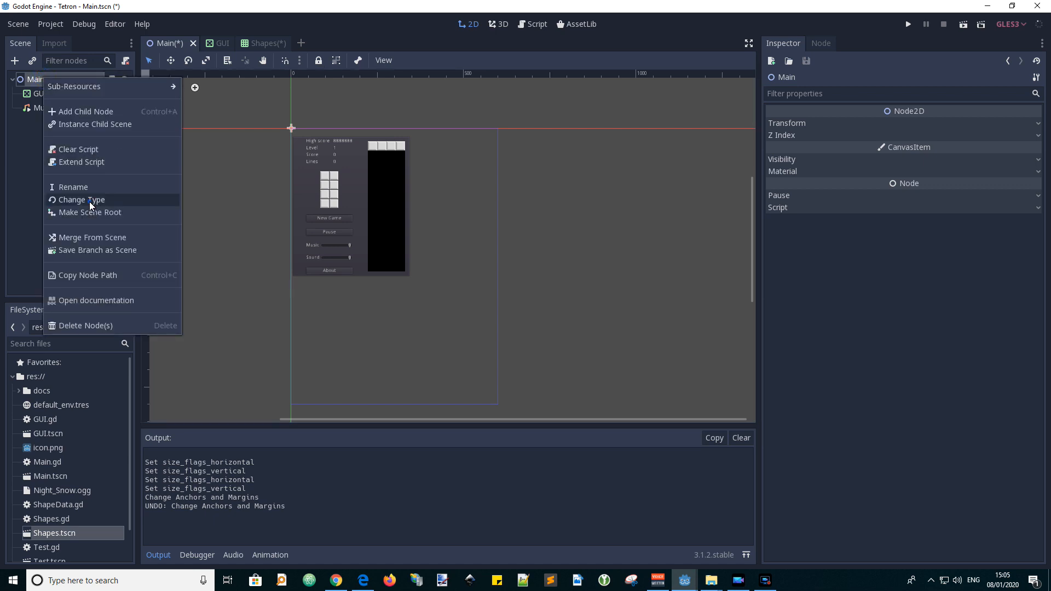
left_click(81, 200)
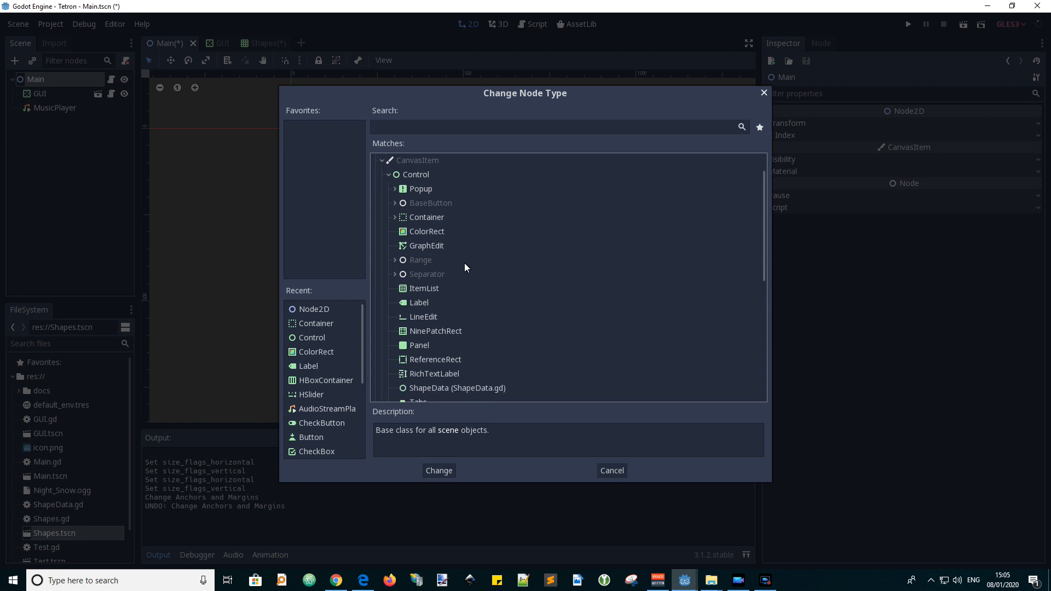
type("cent")
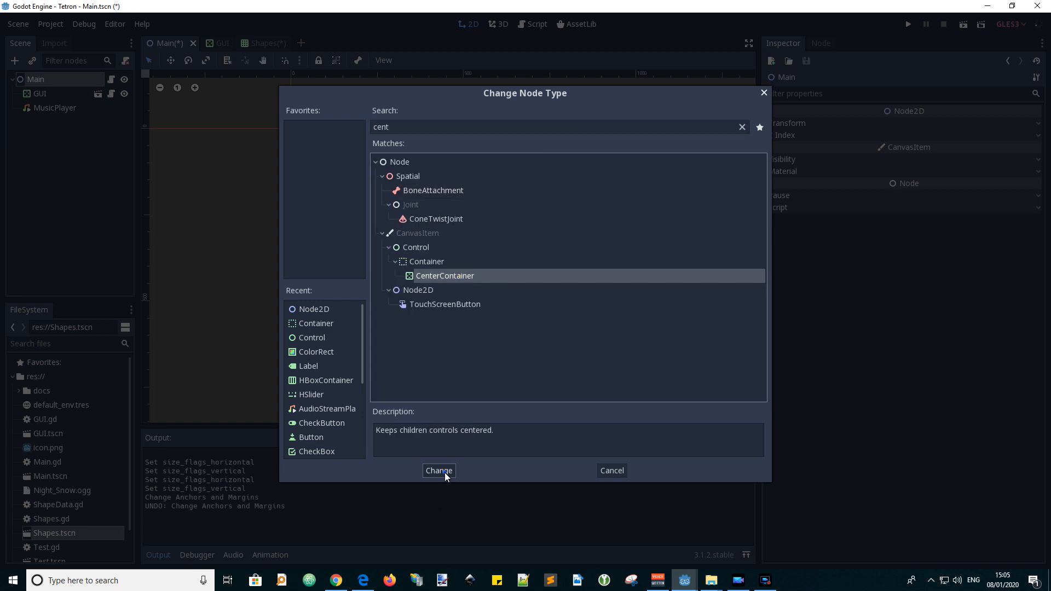
left_click(439, 470)
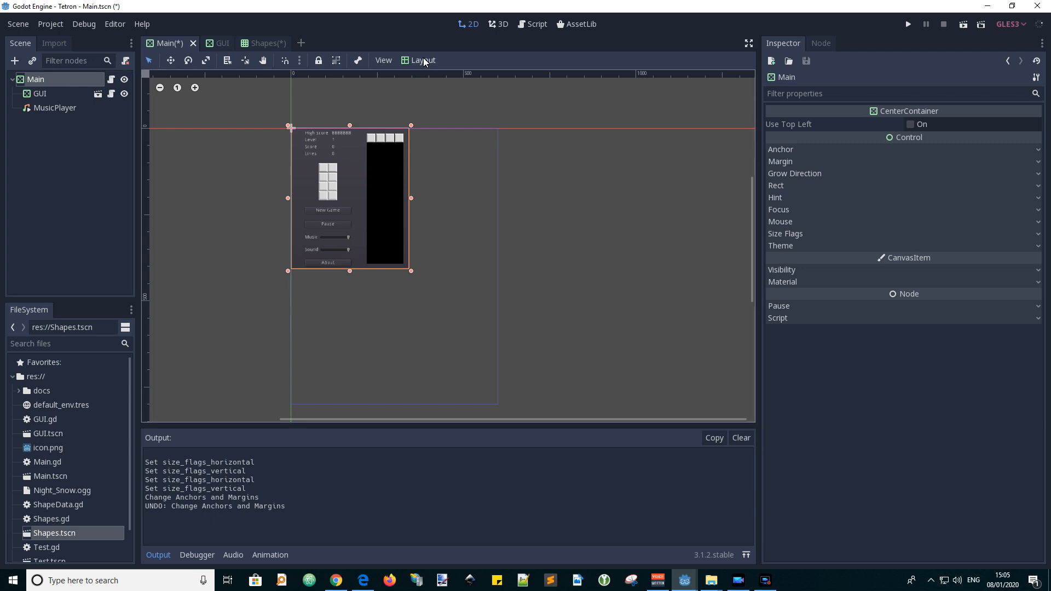
left_click(423, 60)
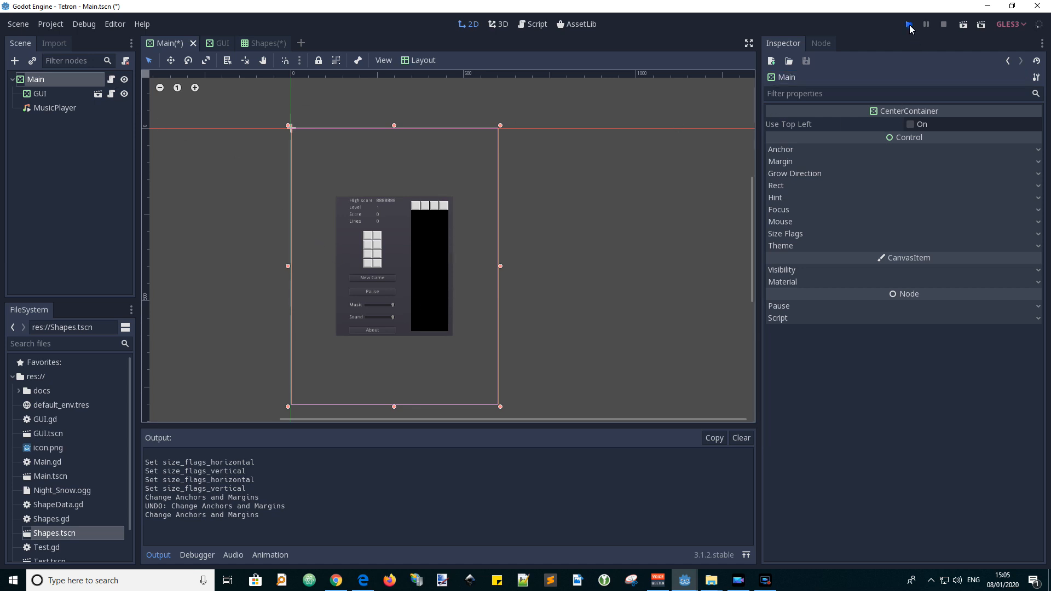
Change Main.gd's base from Node2D to CenterContainer and rerun the game
left_click(908, 24)
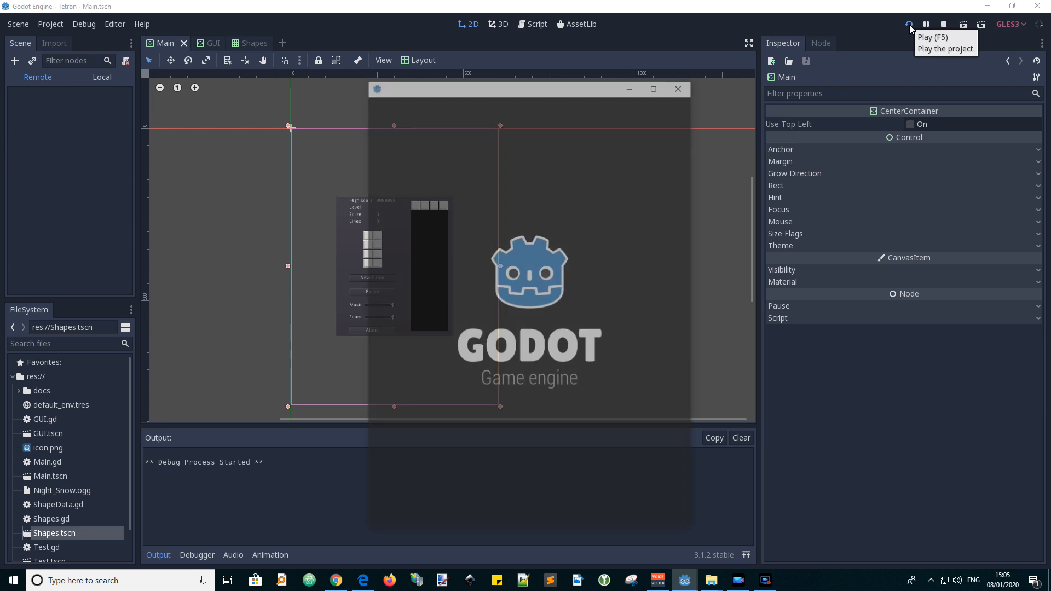
left_click(910, 24)
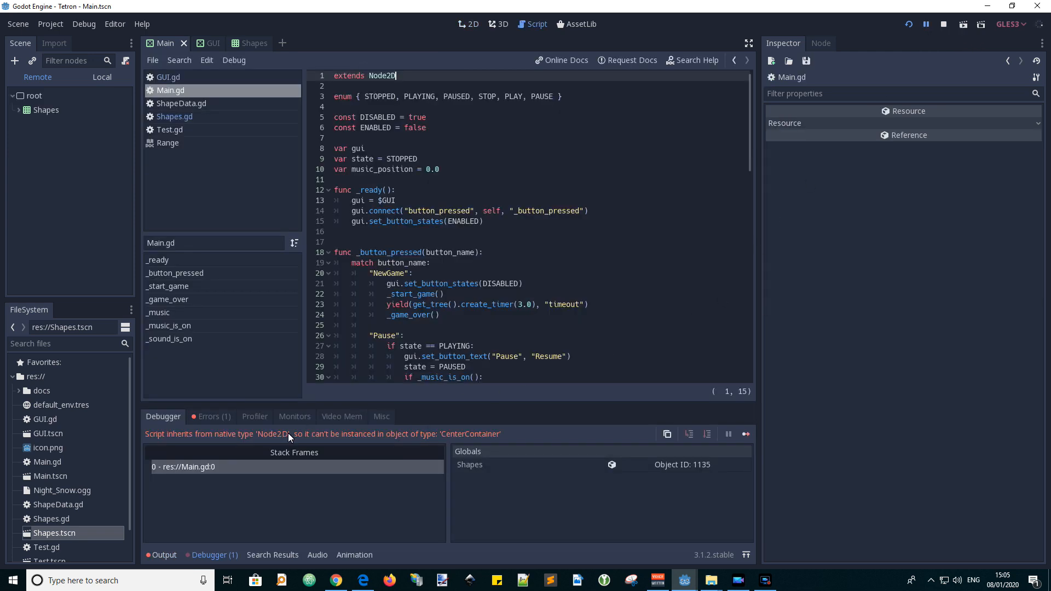
double_click(380, 75)
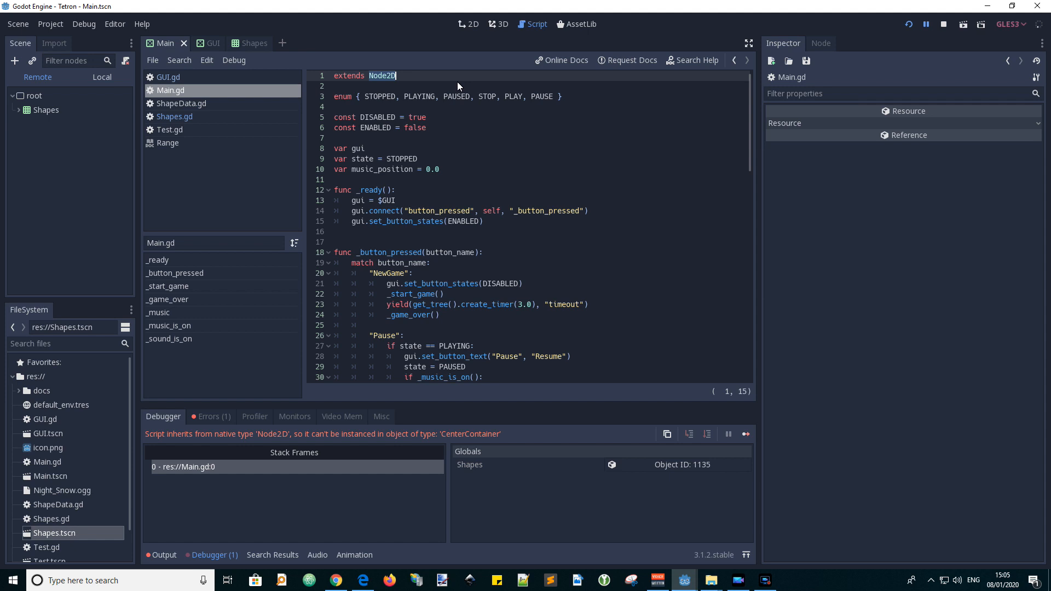
mouse_move(910, 42)
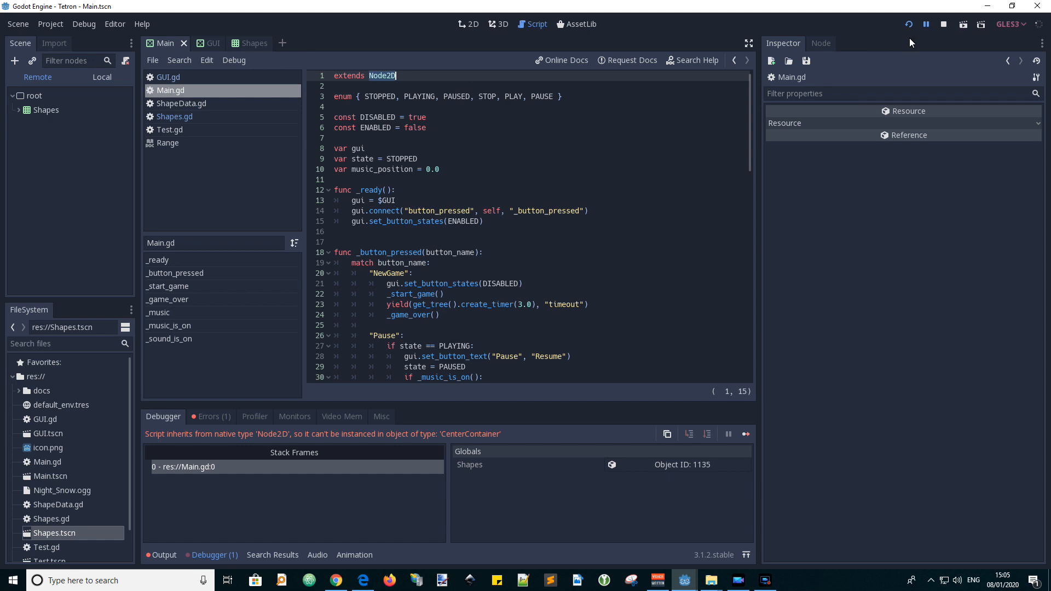
left_click(943, 24)
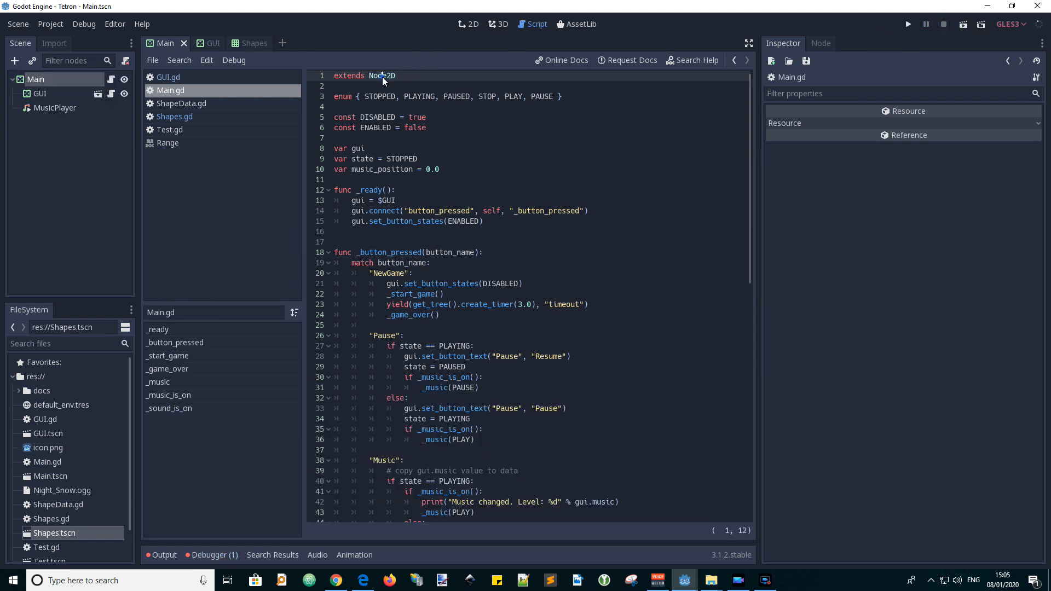
type("CenterContainer")
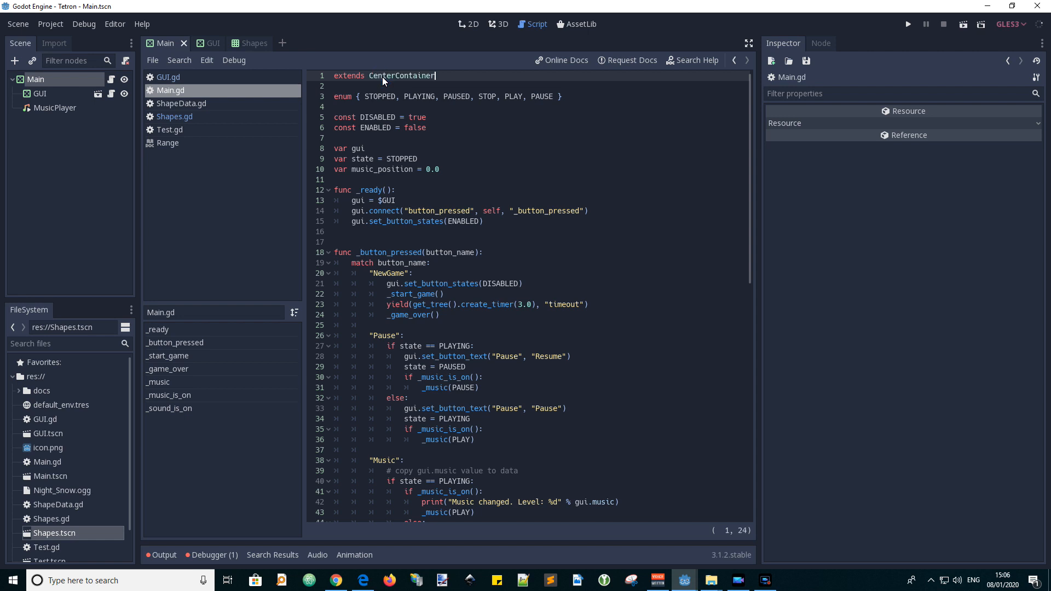
left_click(907, 24)
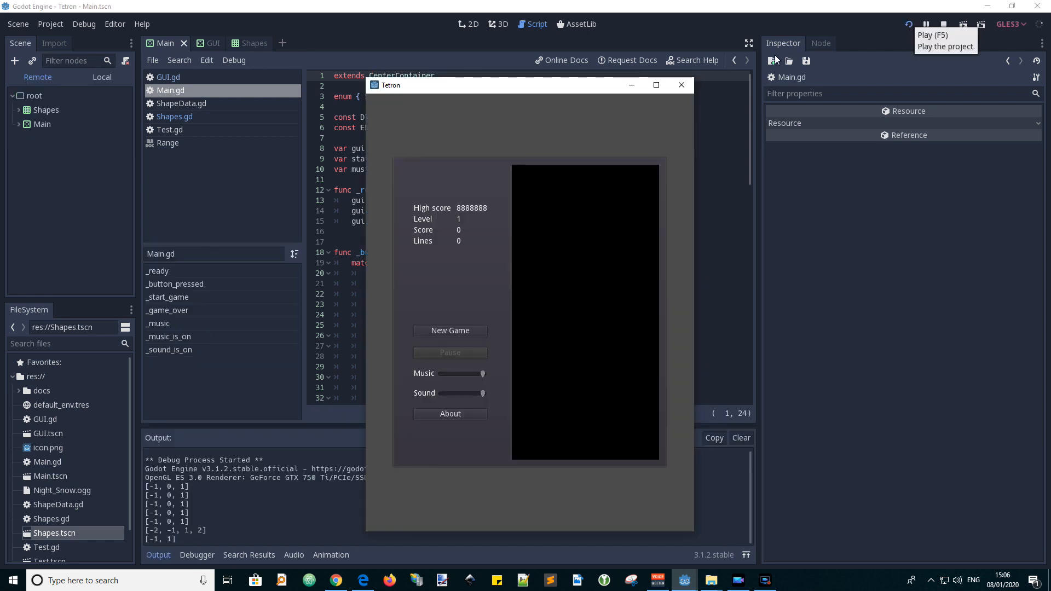
left_click_drag(530, 85, 742, 92)
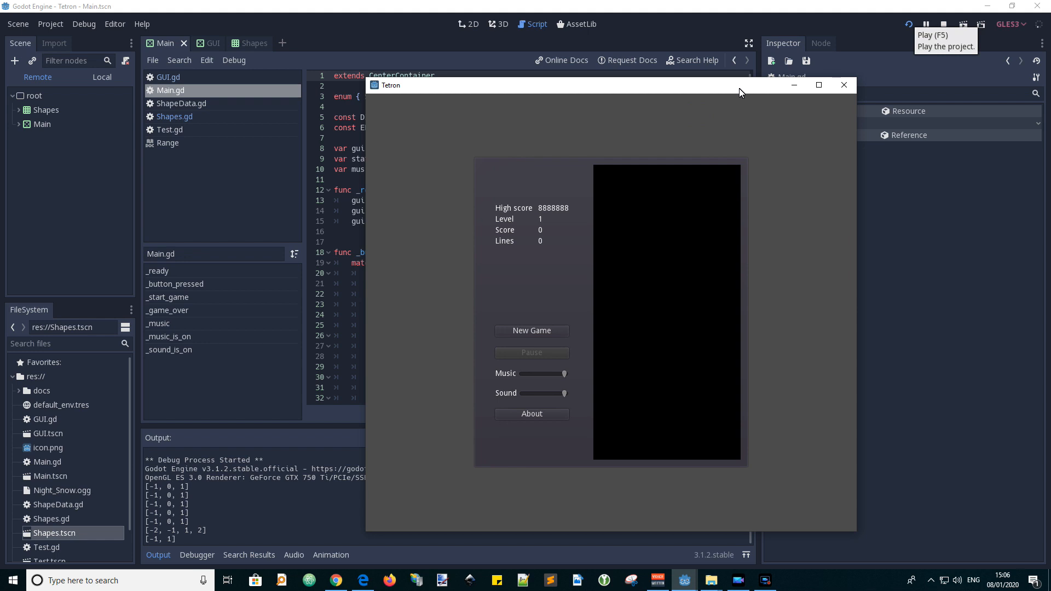